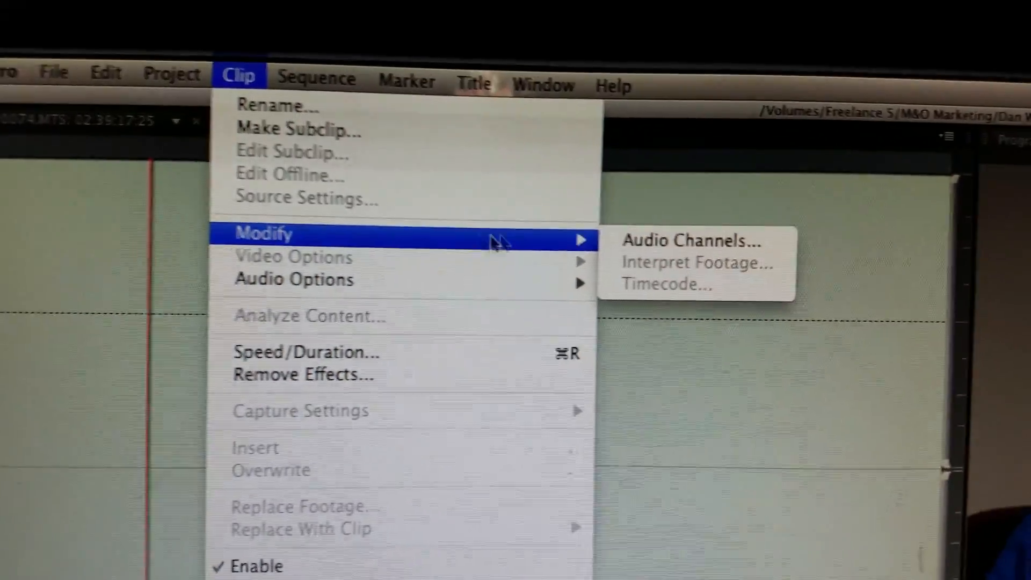
Bring up the clip's Audio Channels mapping via Clip > Modify > Audio Channels.
left_click(688, 240)
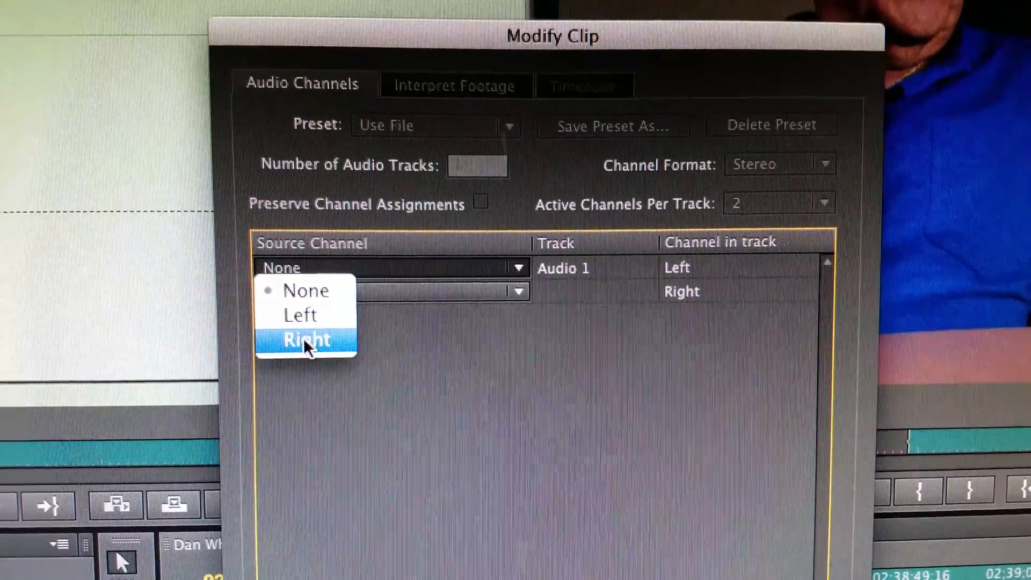
Source both the left and right stereo channels from the Right source channel and apply the mapping.
left_click(304, 340)
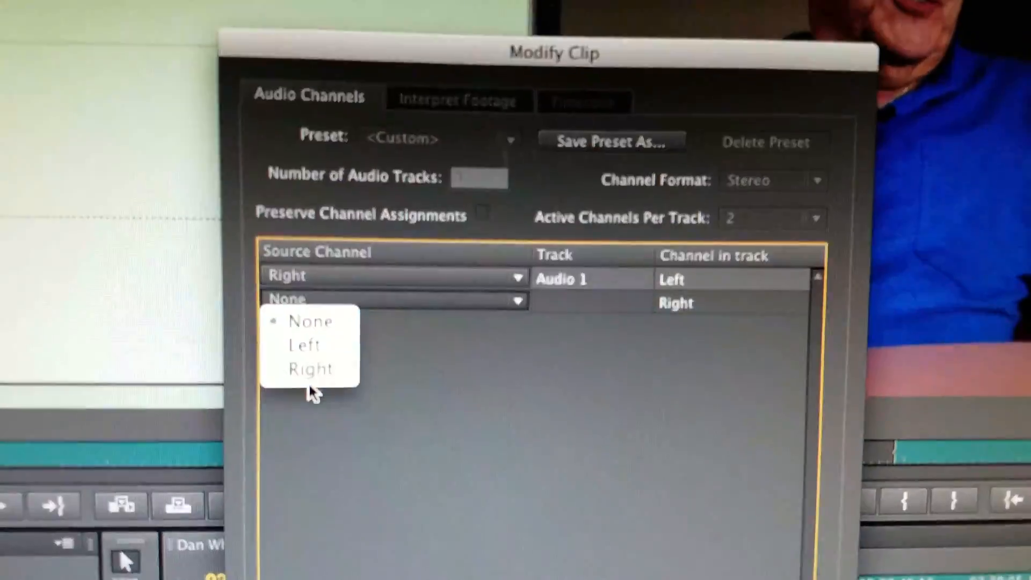
left_click(310, 367)
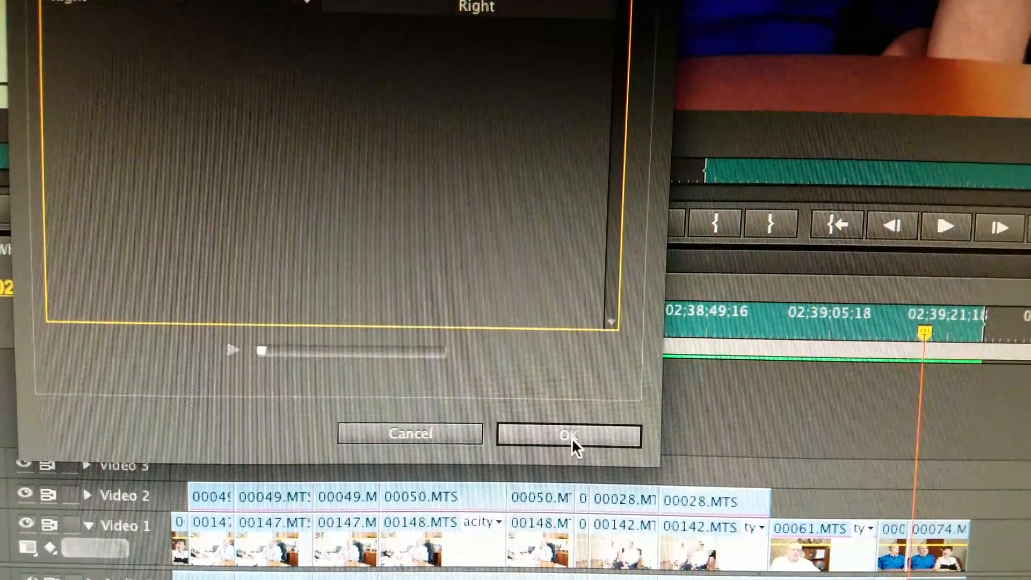
left_click(567, 435)
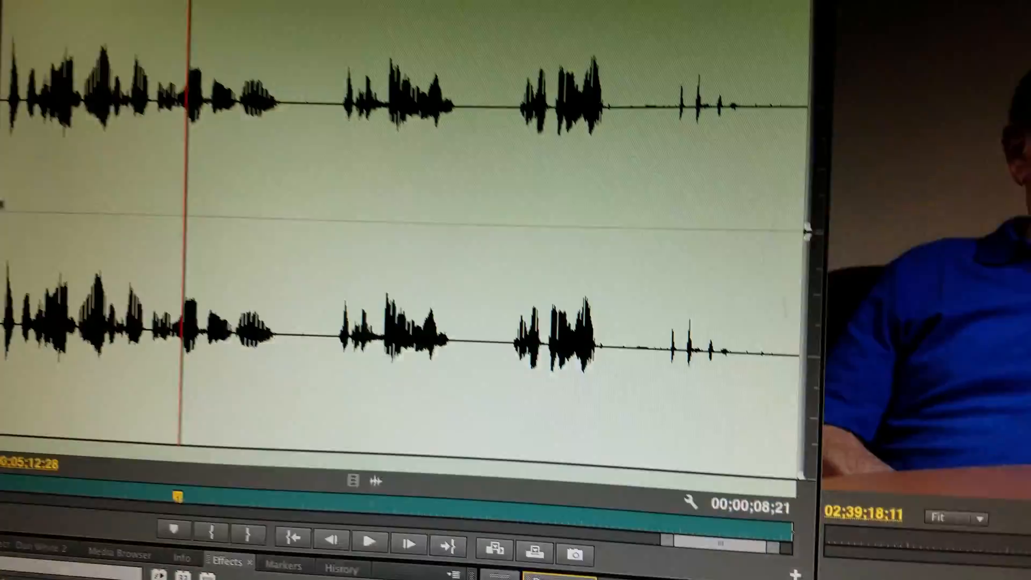